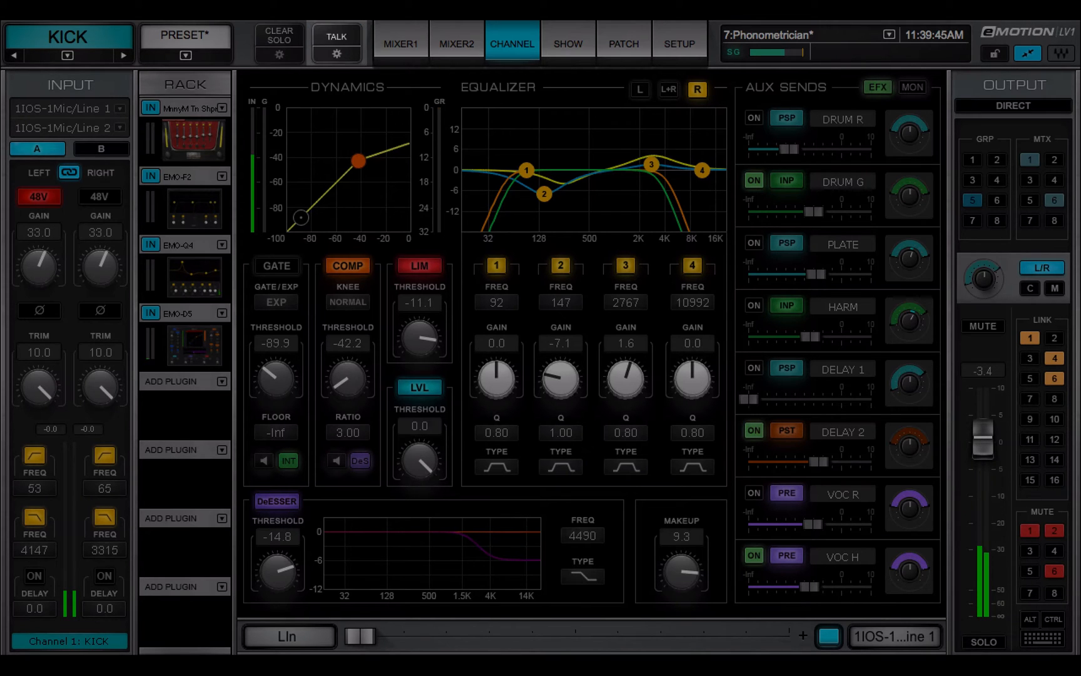
- Patch IOS-1 Mic/Line 1 to Talk Back with gain 35, 48V on, and left polarity inverted
click(336, 54)
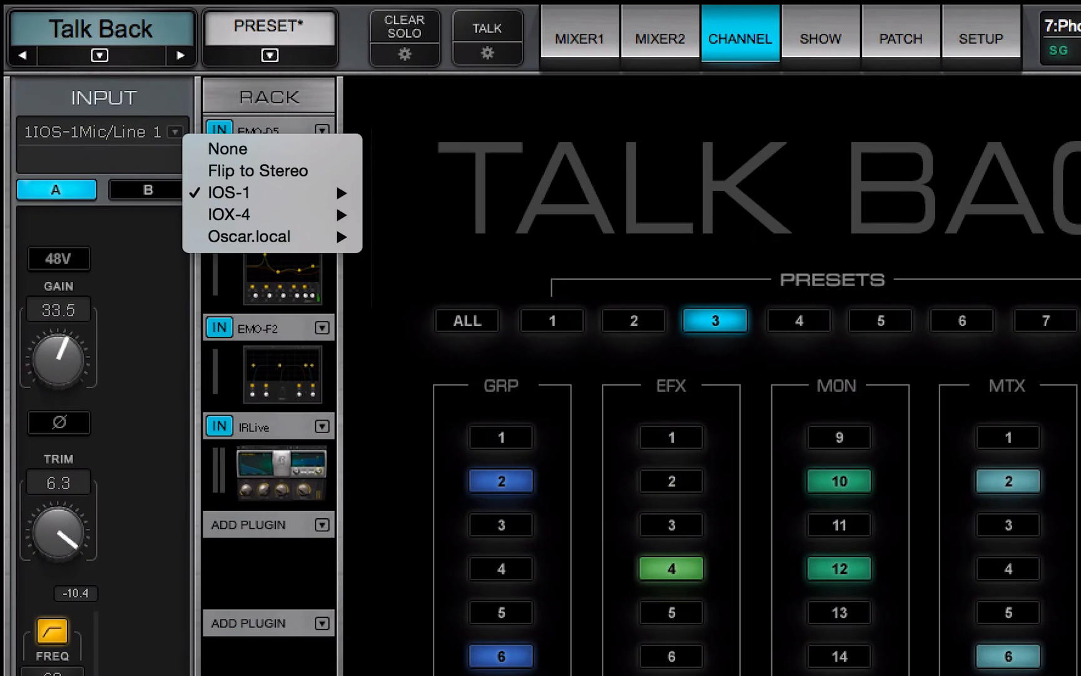
click(228, 192)
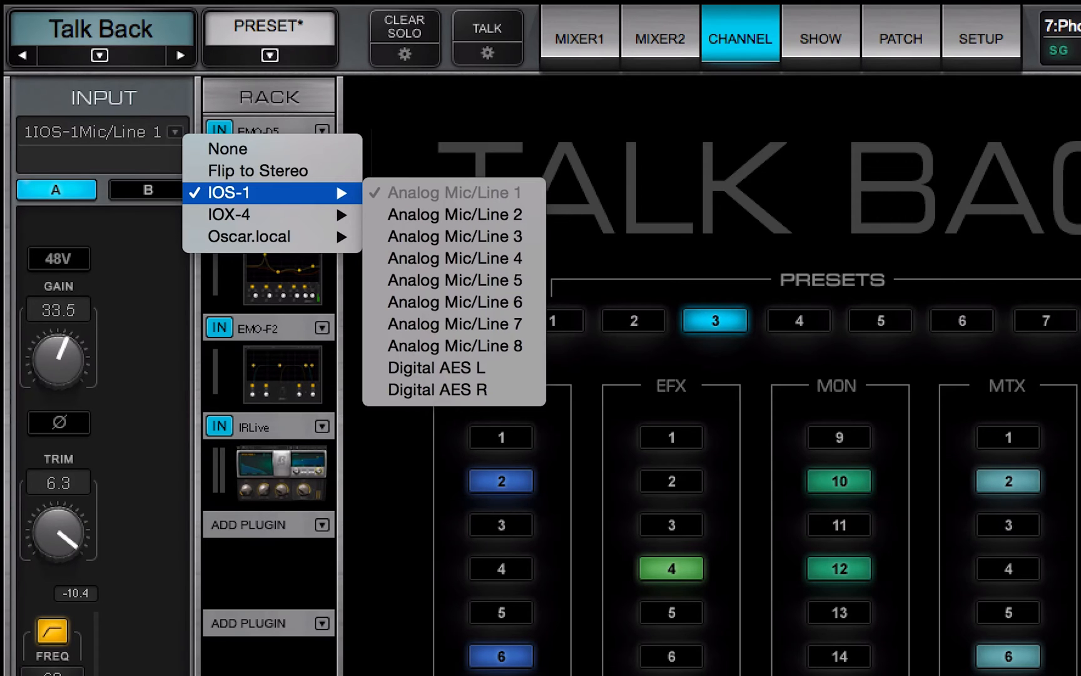
click(453, 191)
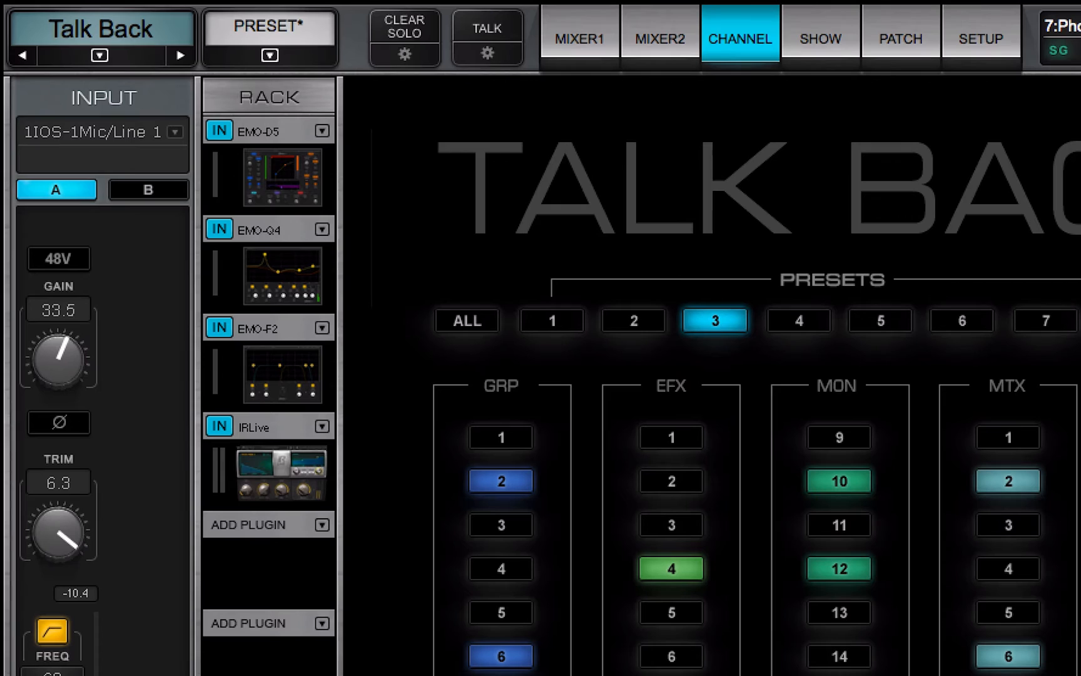
click(59, 355)
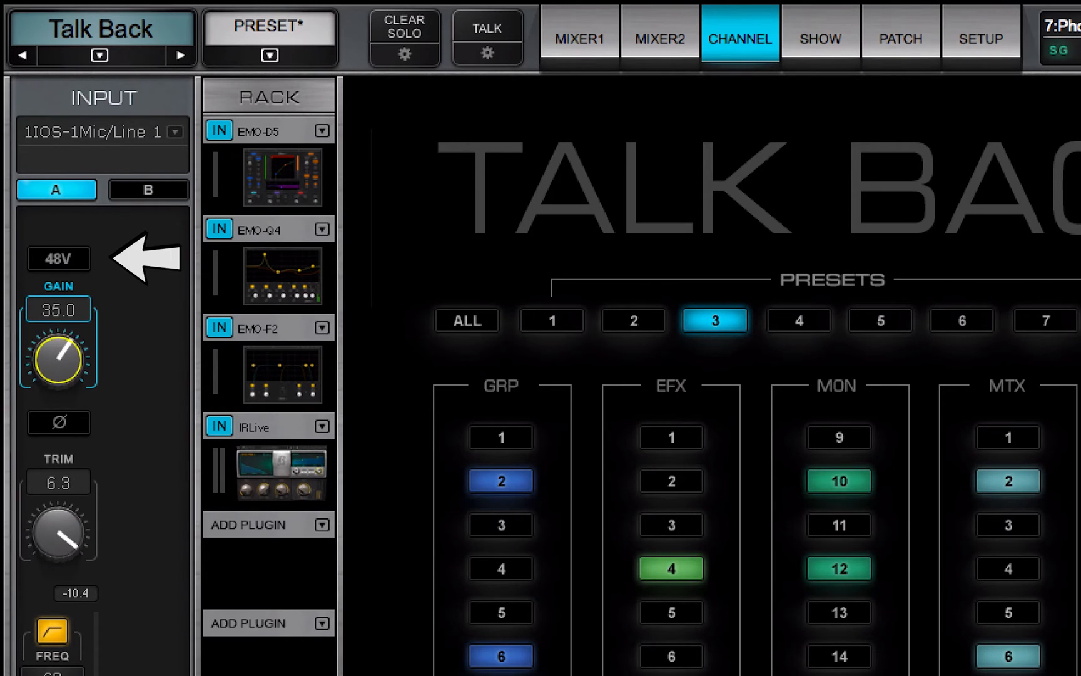
click(58, 258)
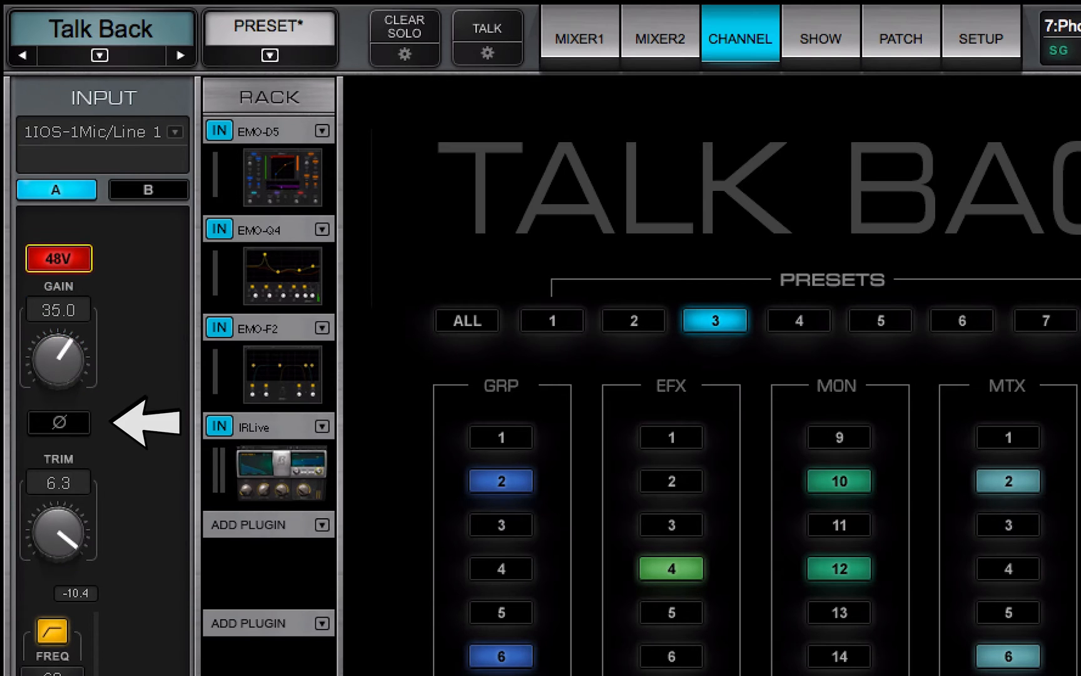
click(58, 421)
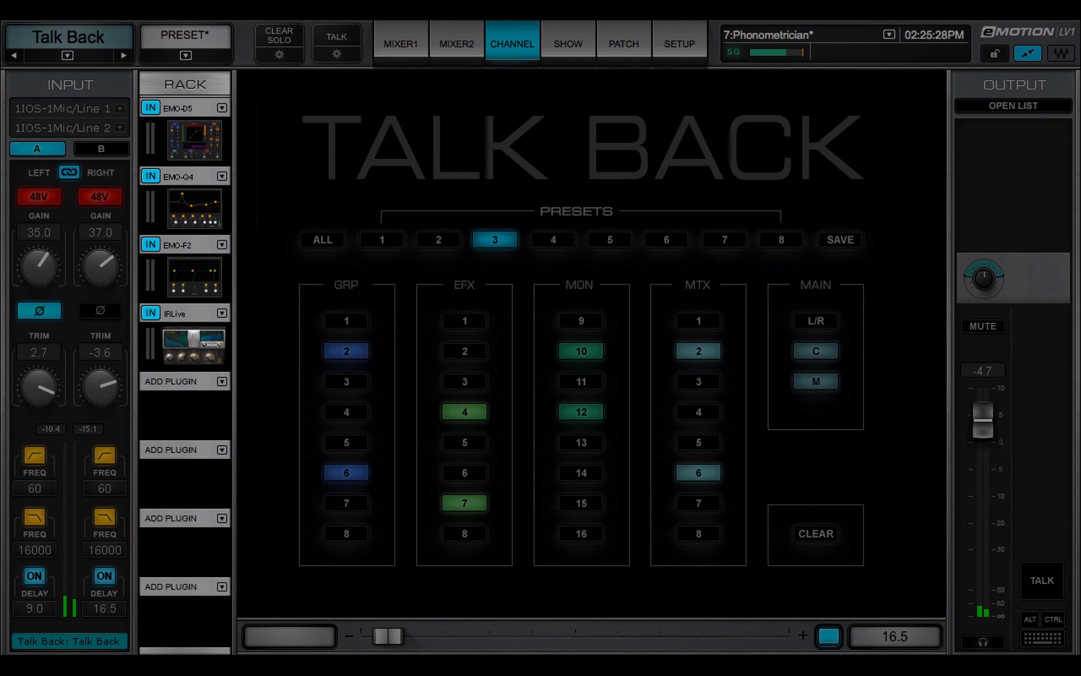
- Insert a Q3 equalizer into the Talk Back rack's empty slot after IRLive
click(459, 413)
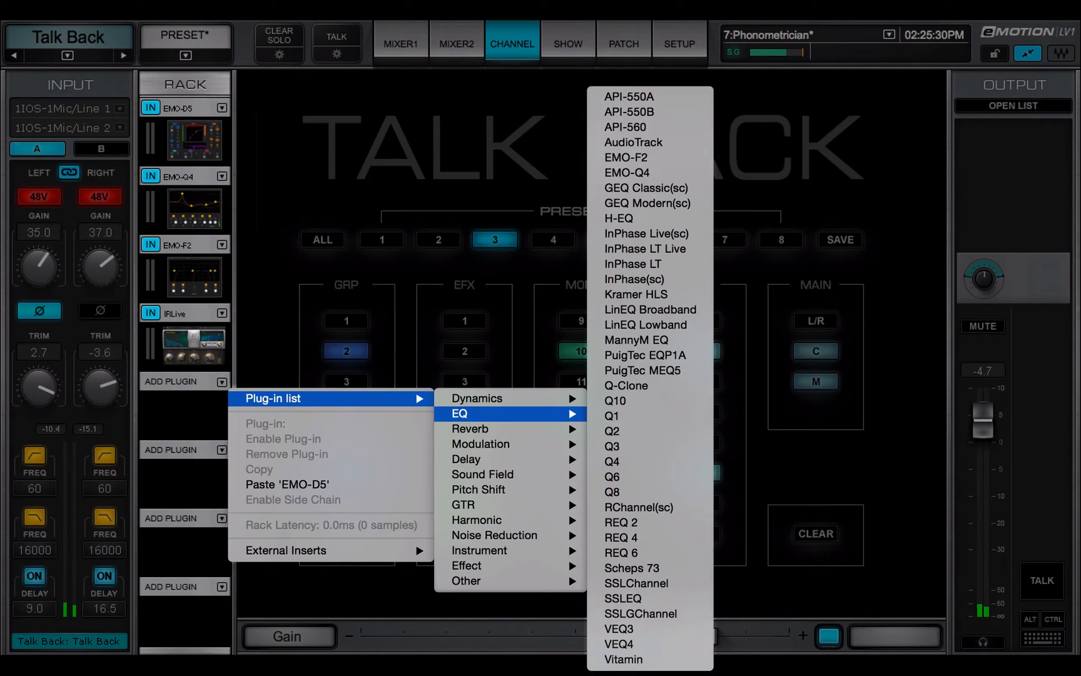
click(610, 445)
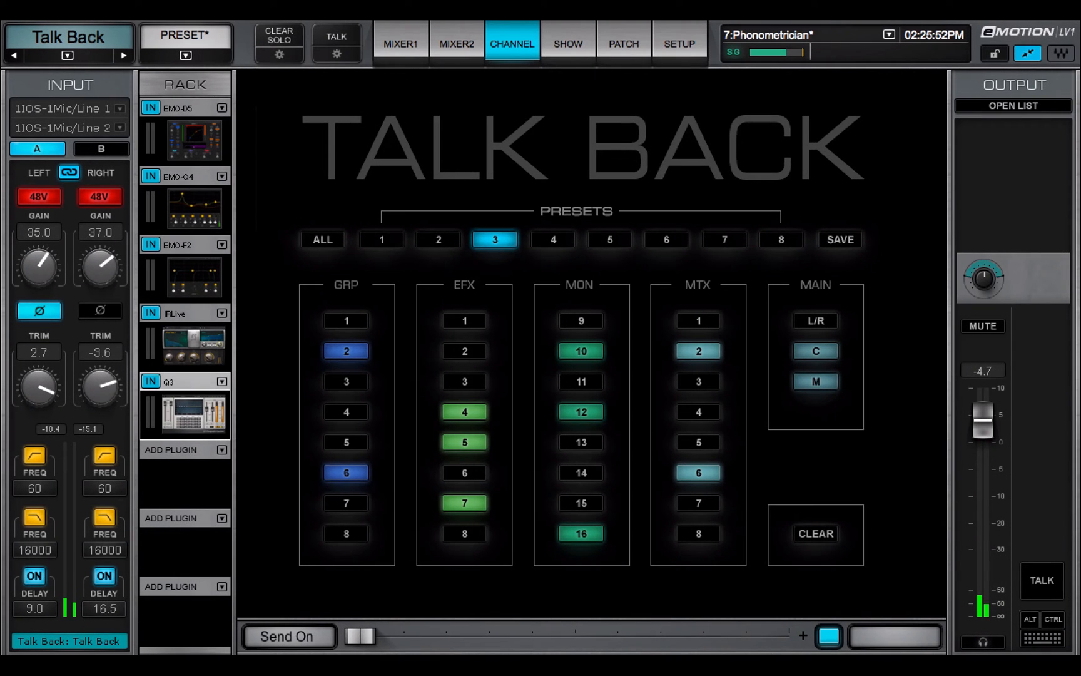
- Review the ALL bus preset, adding group 7, then presets 4, 2 and 8
click(321, 239)
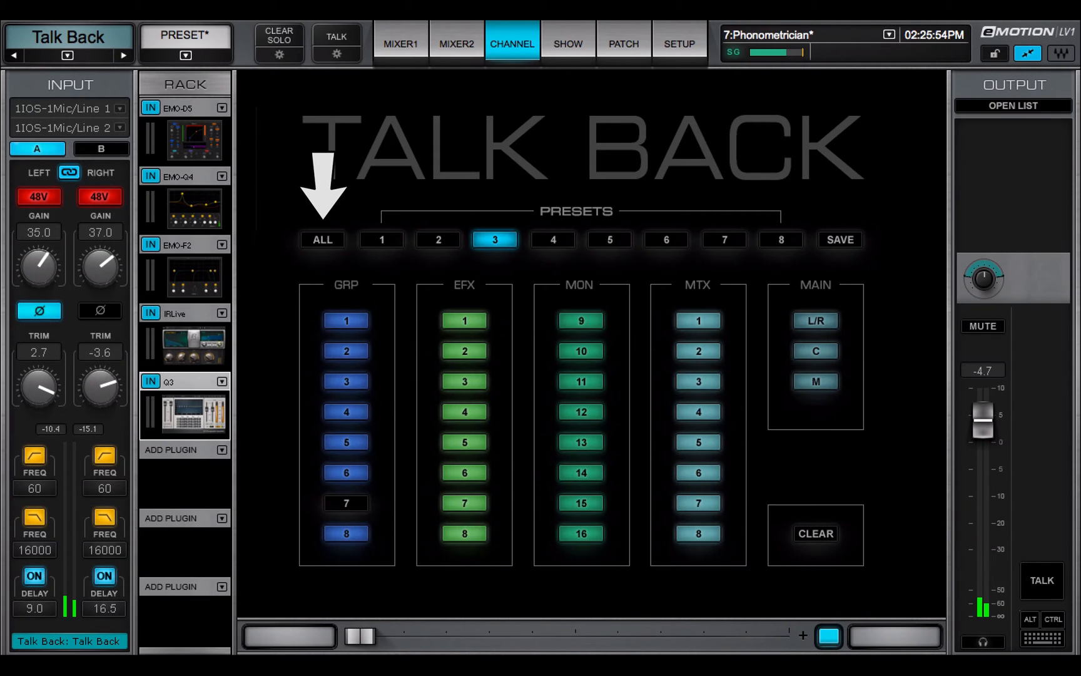
click(345, 503)
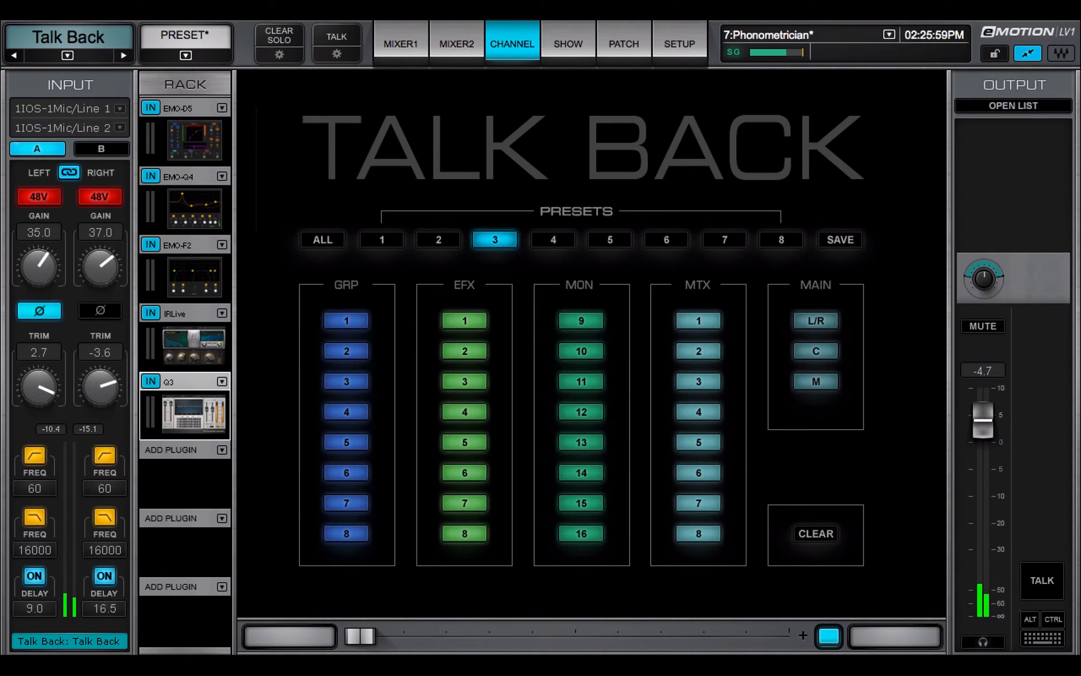
click(552, 239)
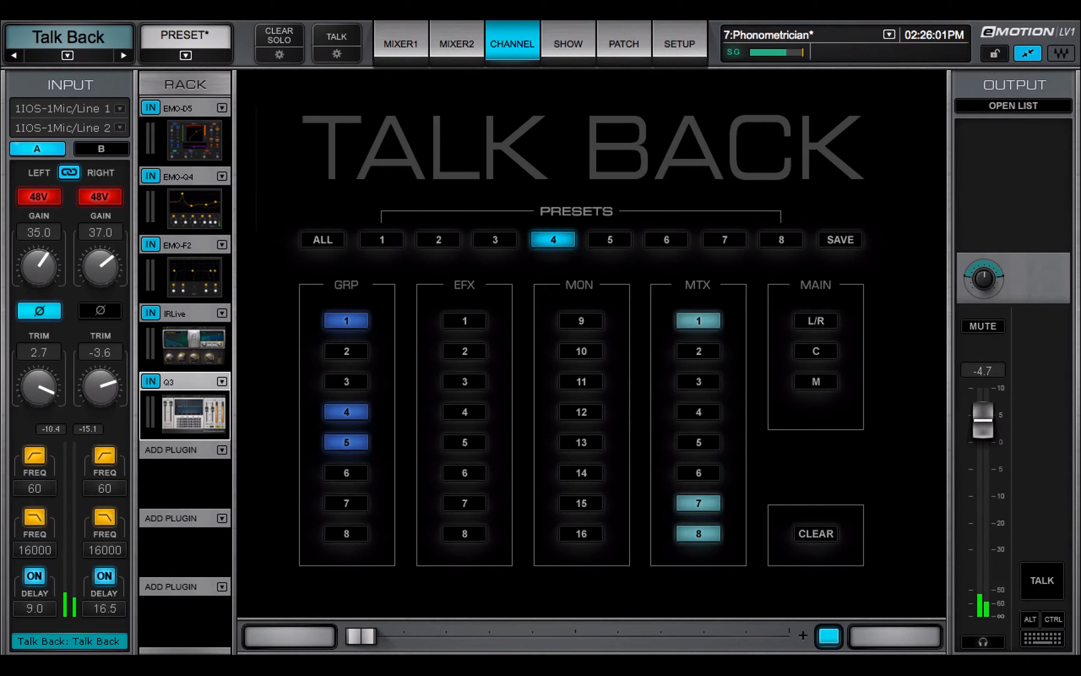
click(438, 239)
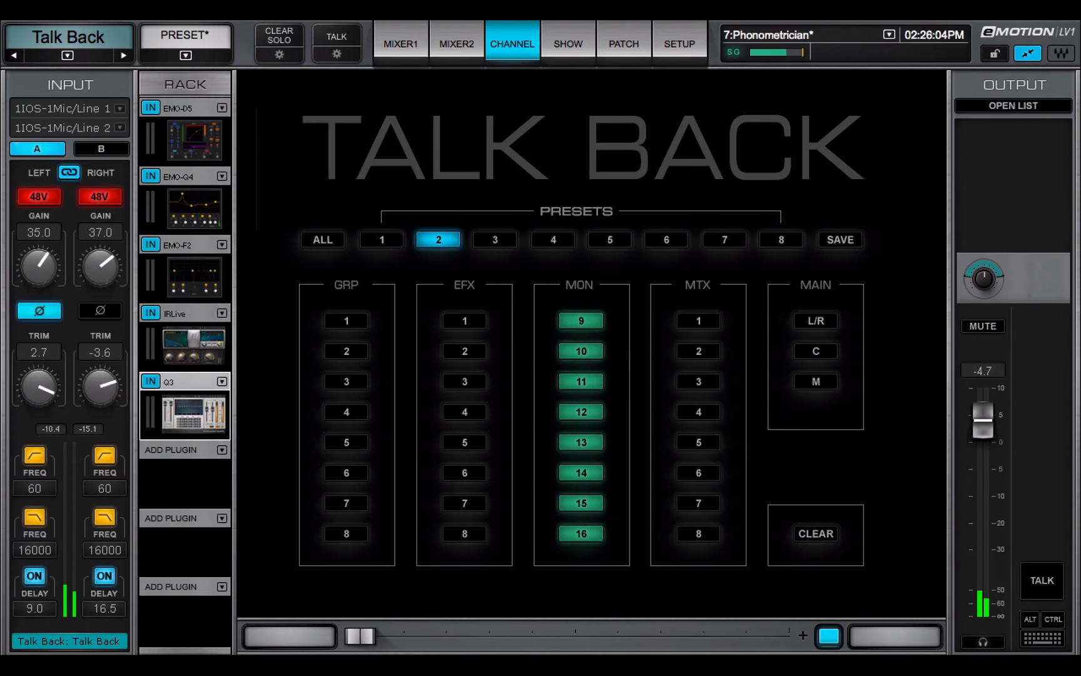
click(779, 239)
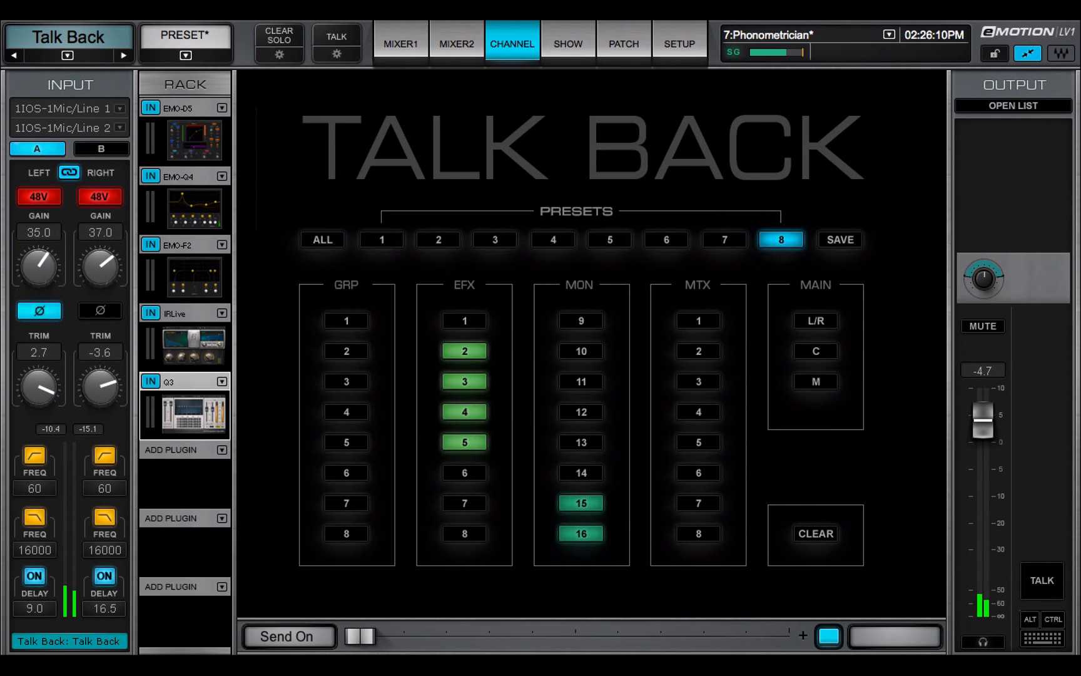
click(287, 635)
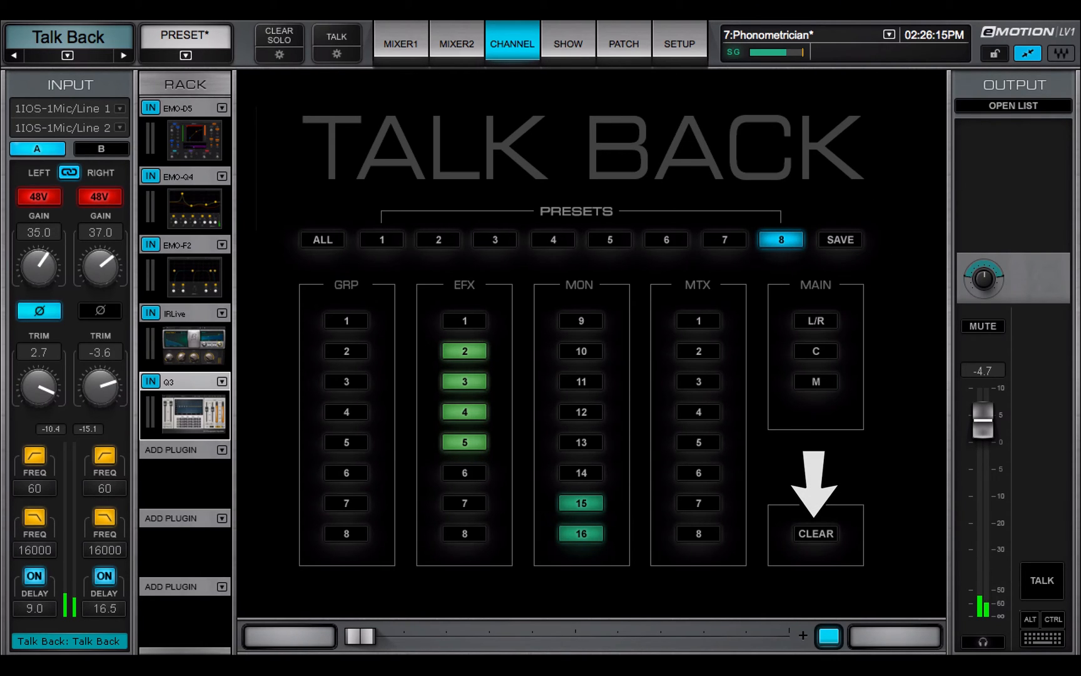
- Clear every bus assignment from preset 8, then from preset 3
click(814, 533)
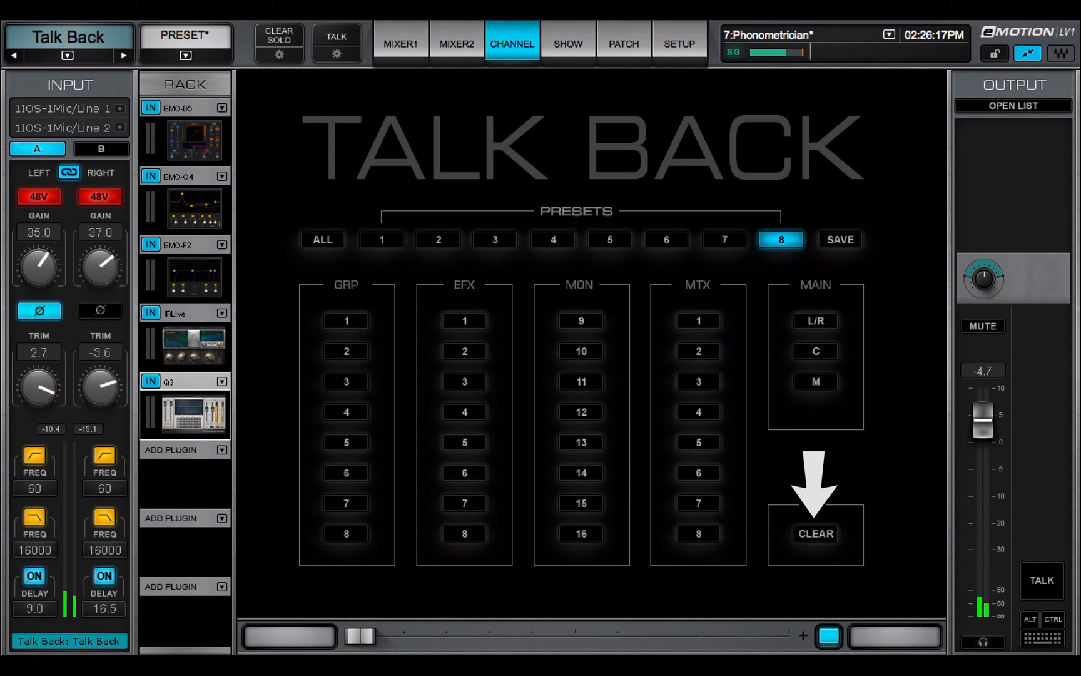
click(552, 239)
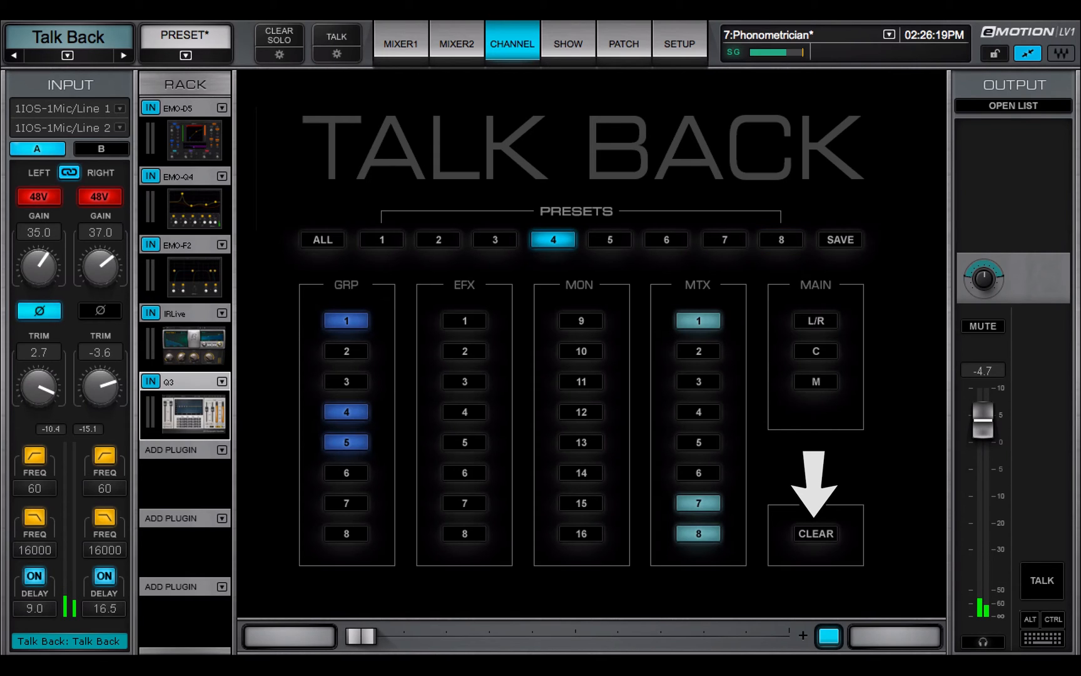
click(493, 239)
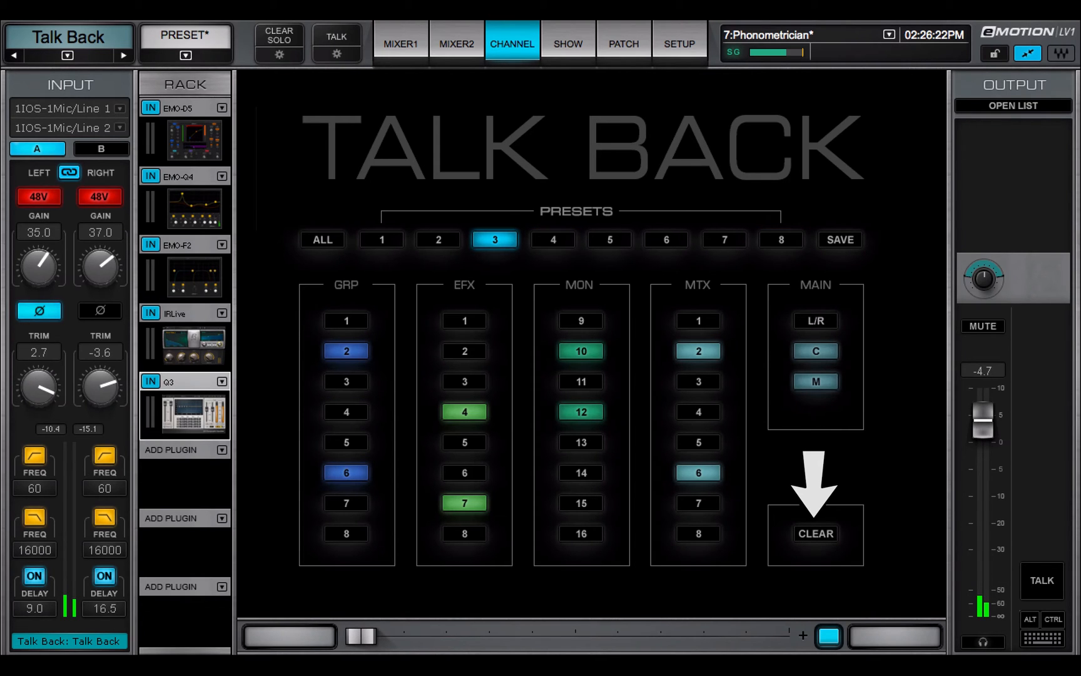
click(814, 533)
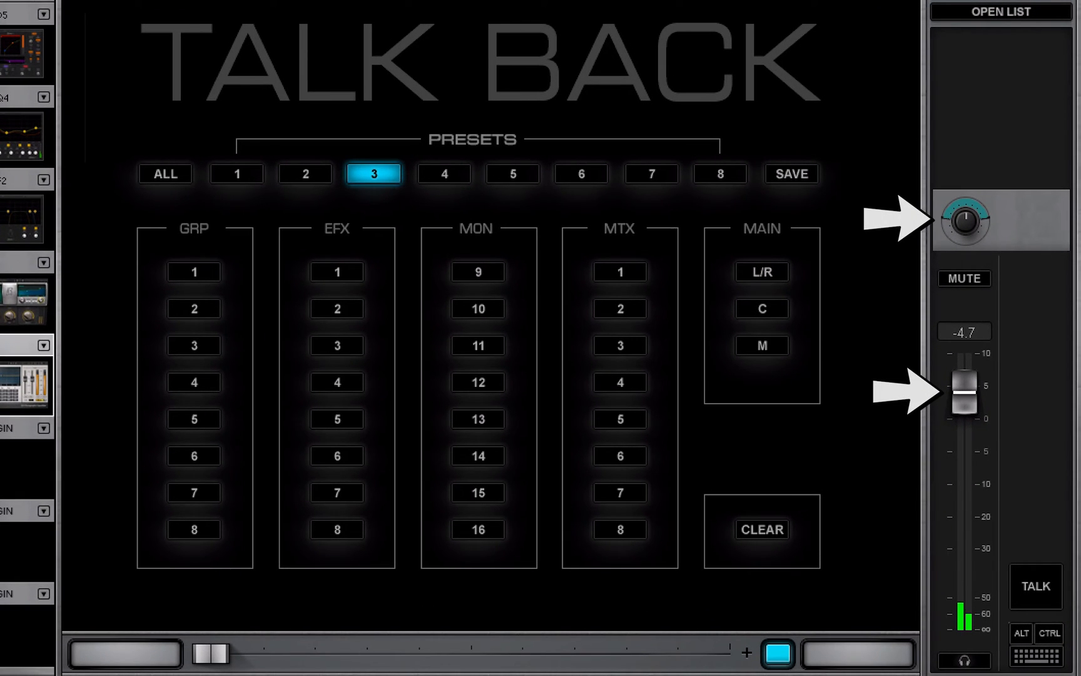
- Send the Talk Back channel to the main L/R and centre buses
click(1000, 11)
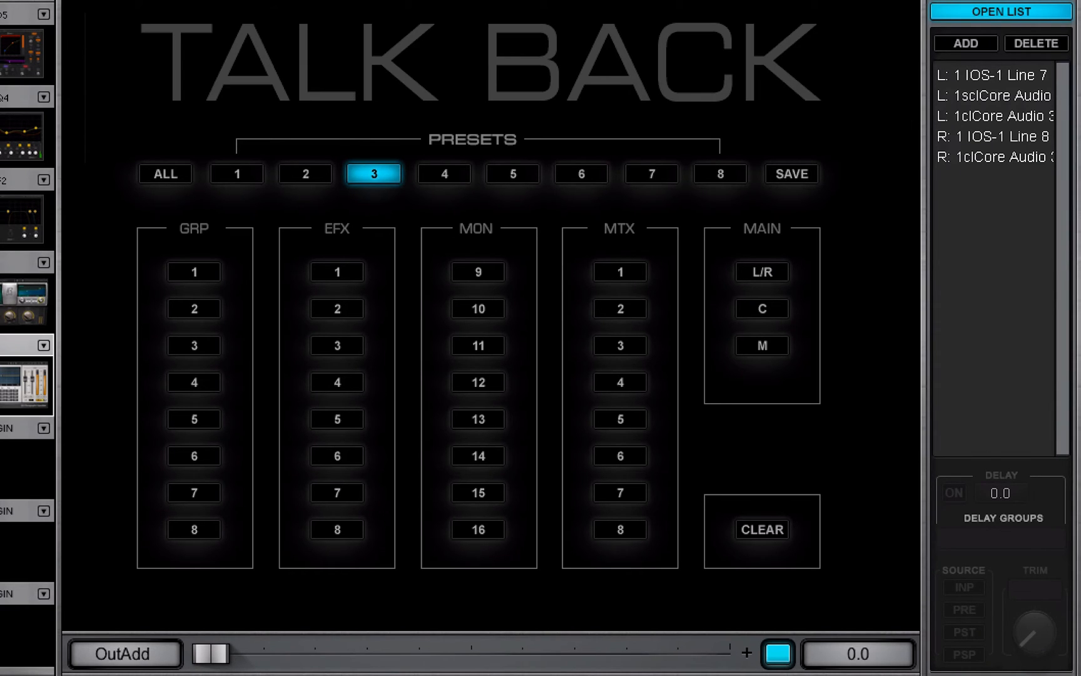
click(761, 271)
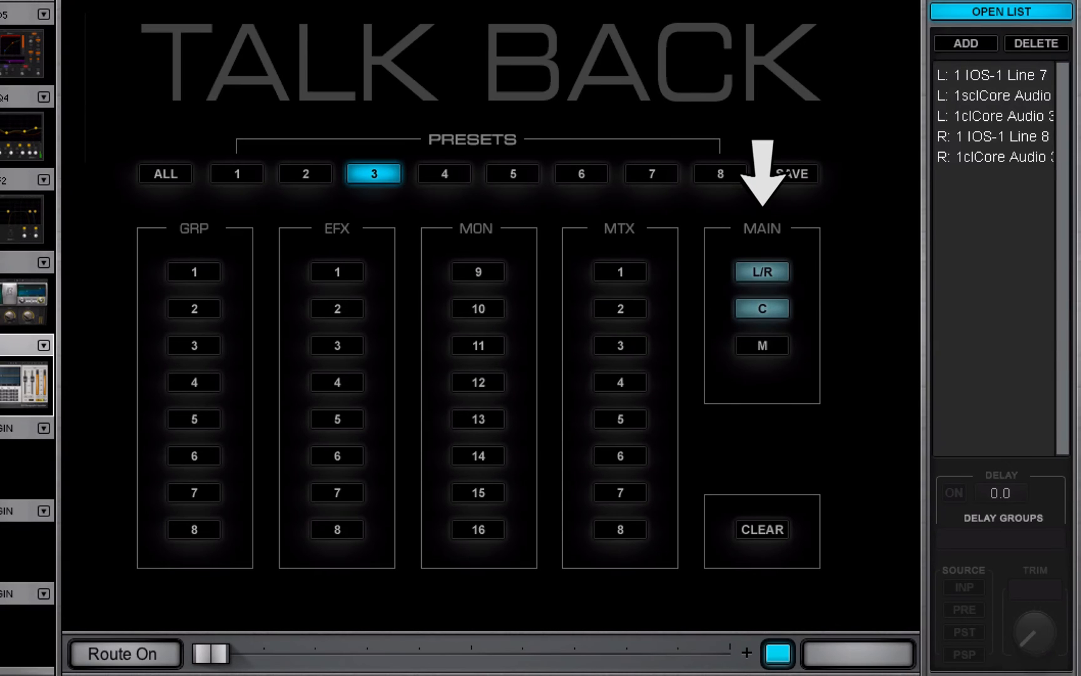
click(619, 271)
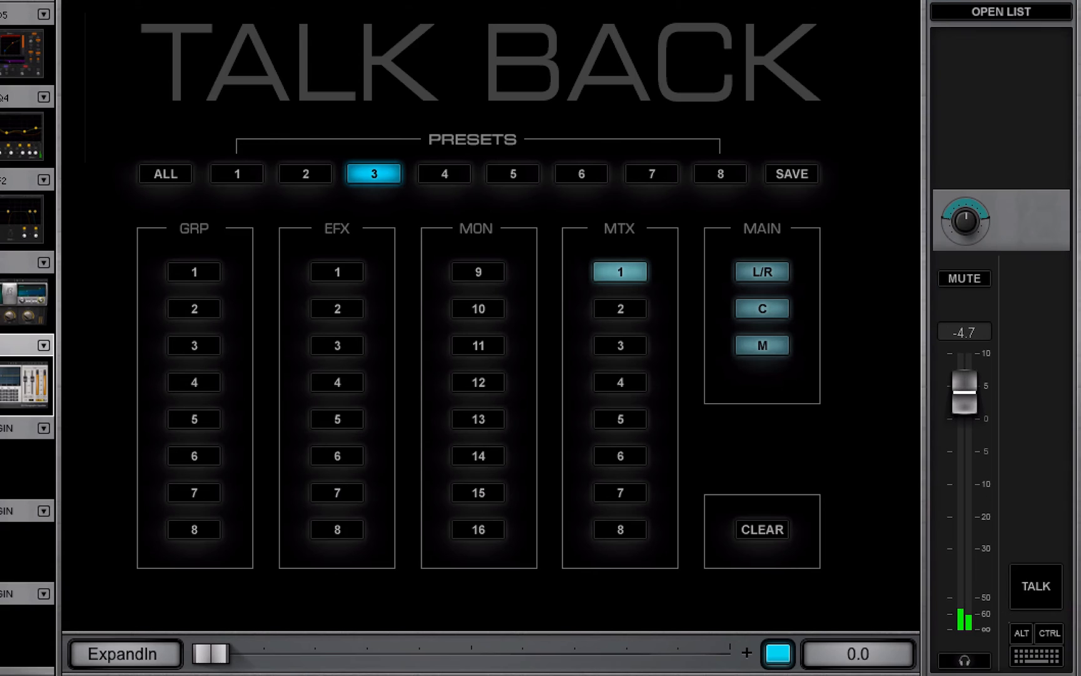
click(1035, 587)
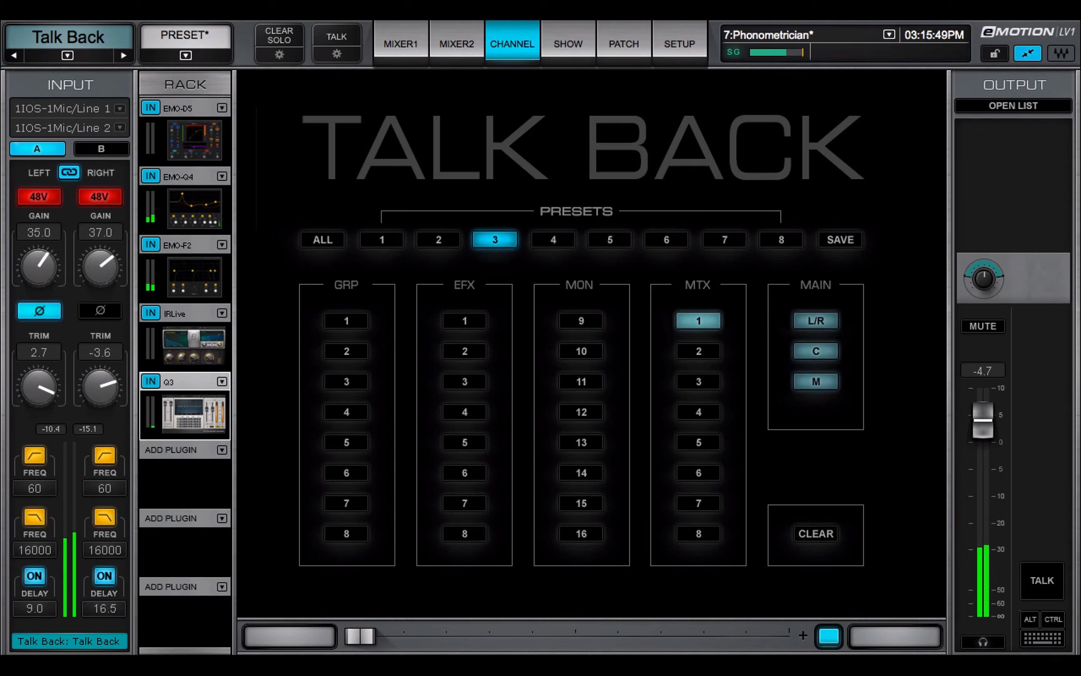
- Assign IOS-1 Line 1 and Line 2 as outputs, sourced from PSP
click(1012, 106)
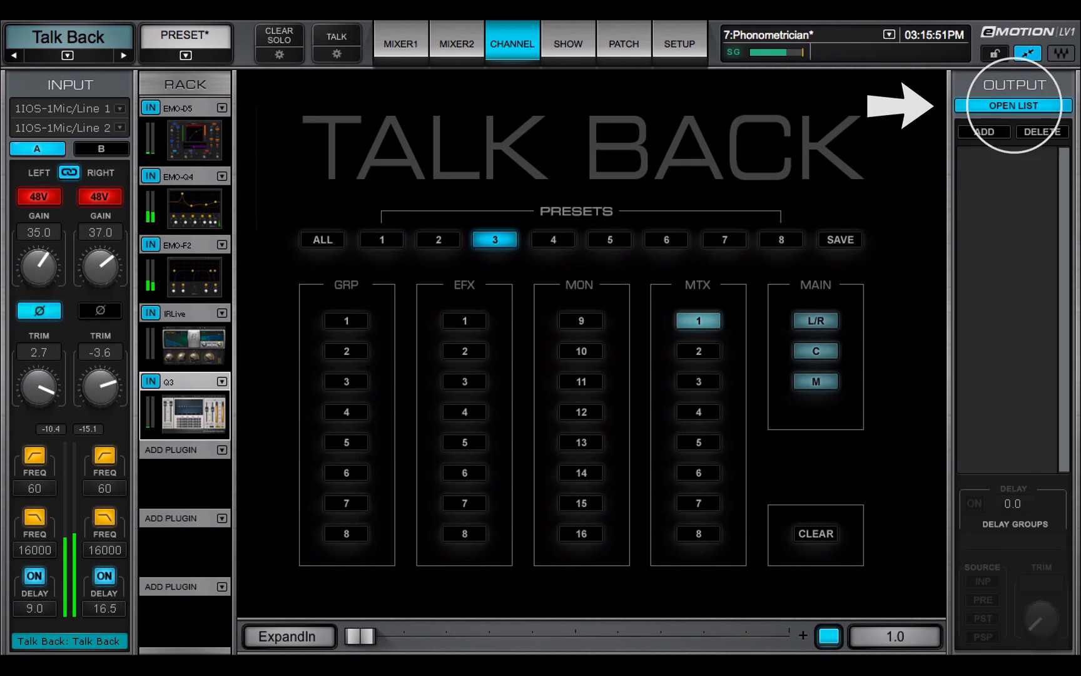
click(984, 132)
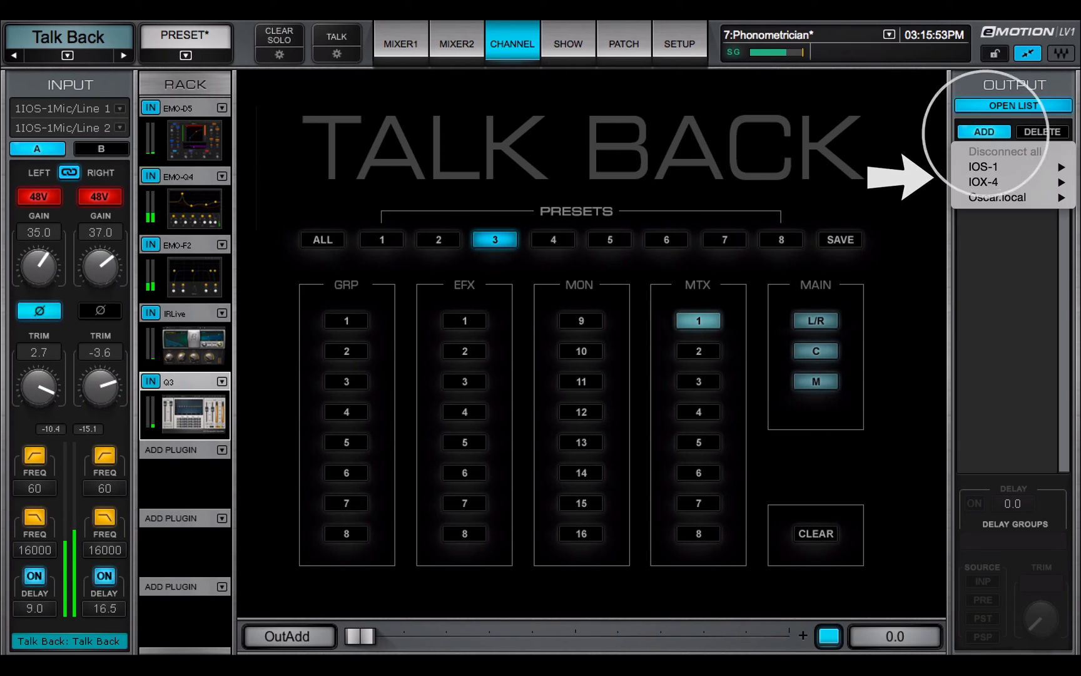
click(982, 166)
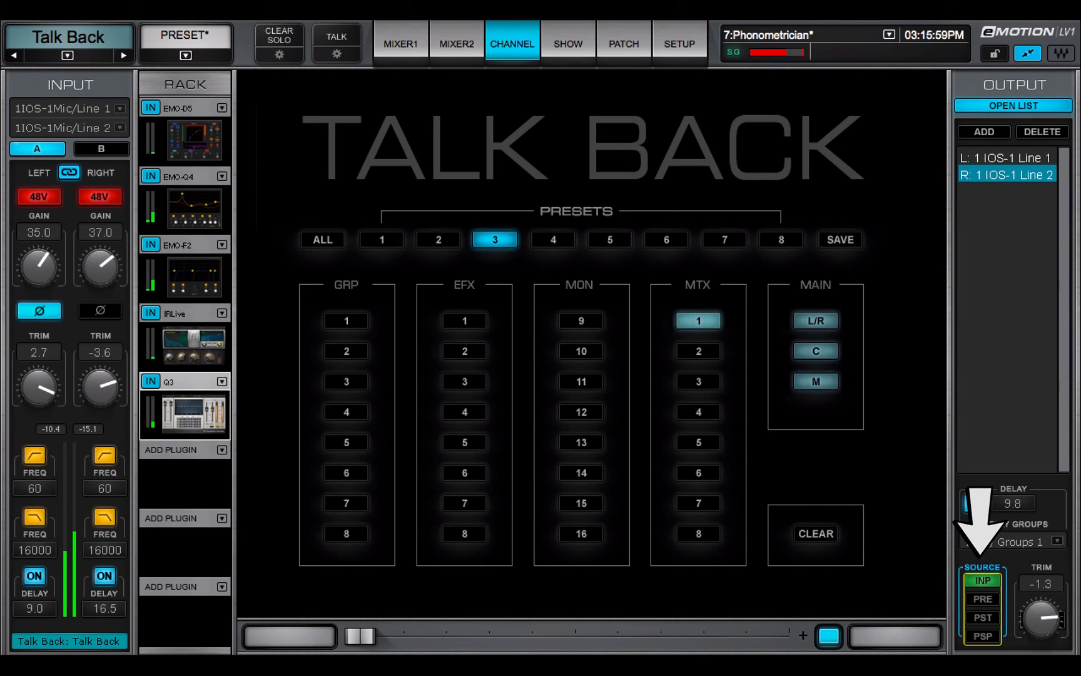
click(981, 636)
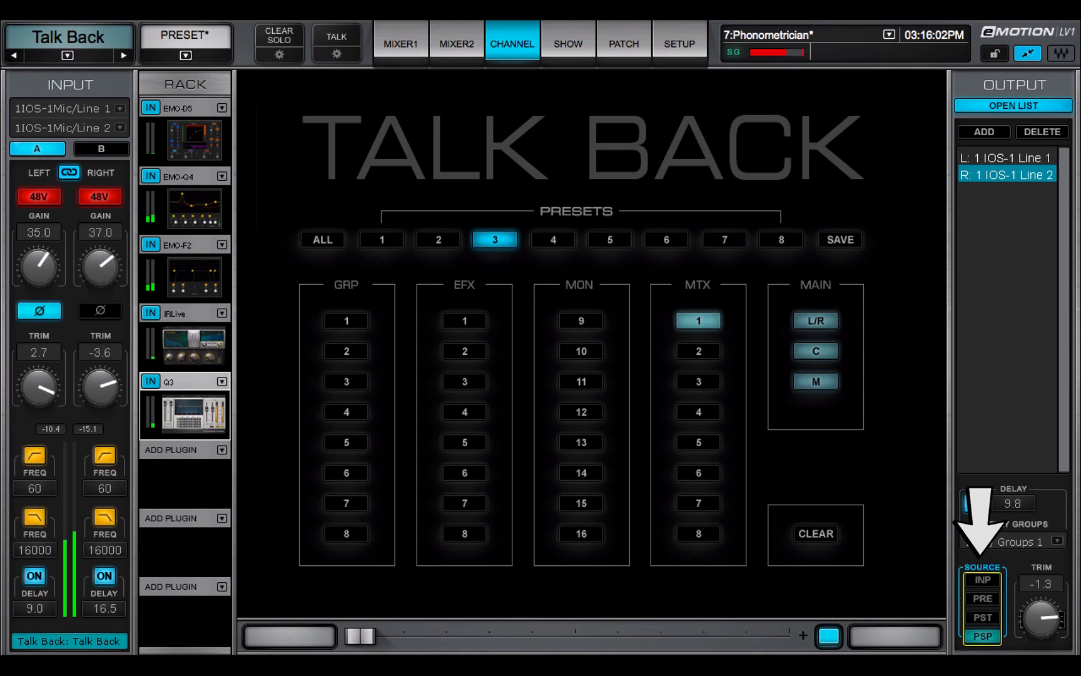
click(724, 239)
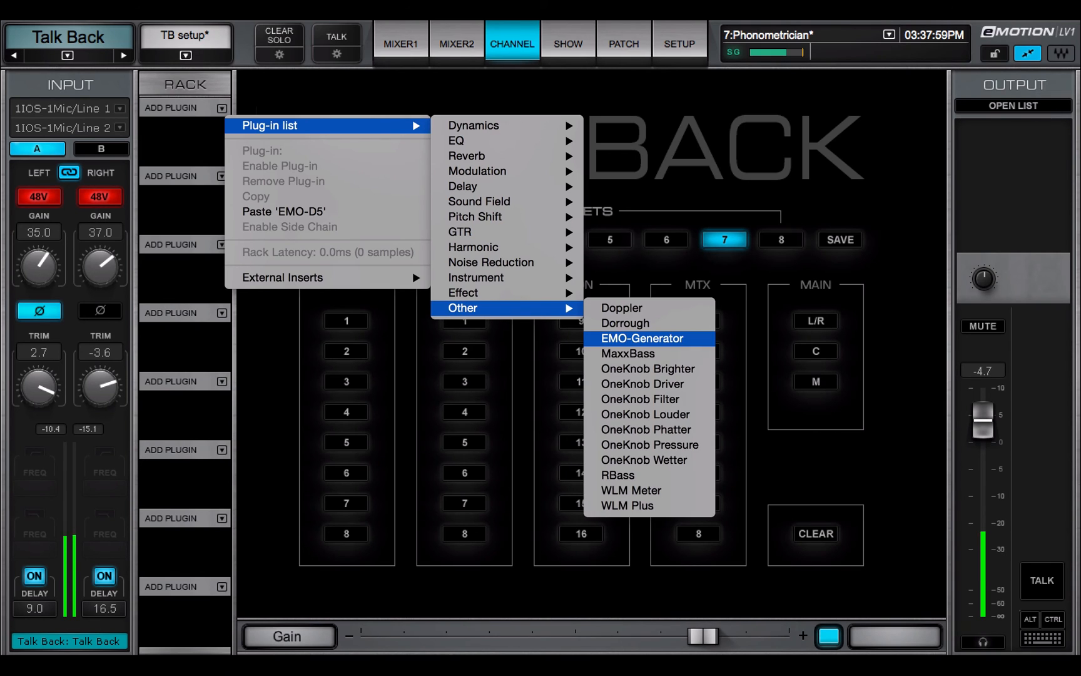
- Add a sine EMO-Generator, recall talkback preset 1, and show the MIXER1 strips
click(641, 338)
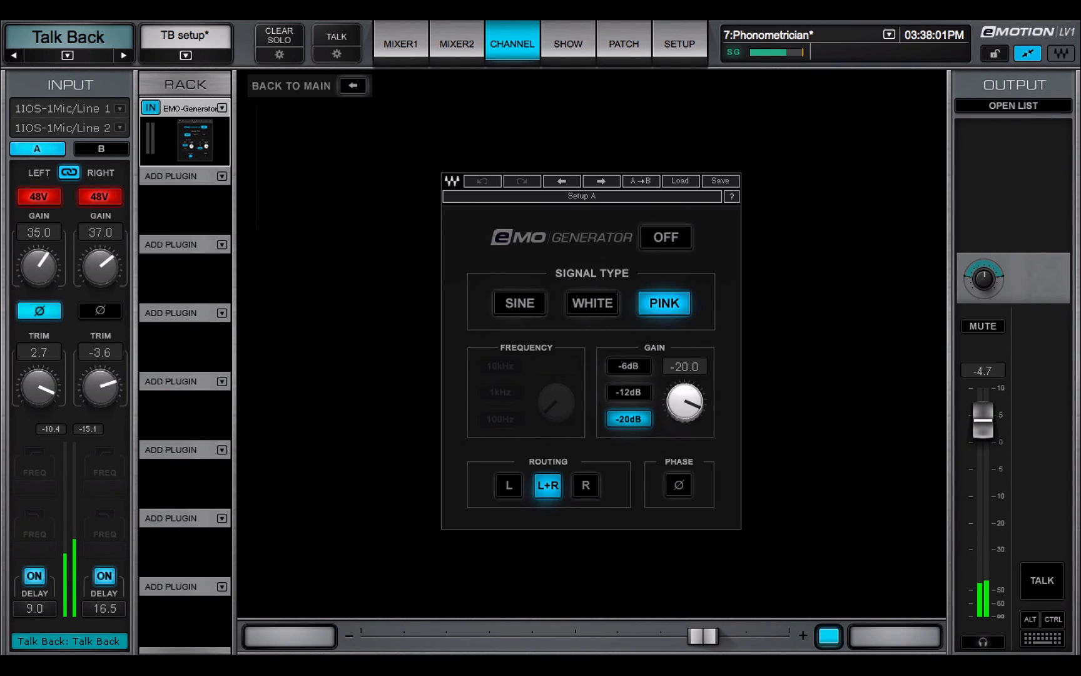
click(519, 304)
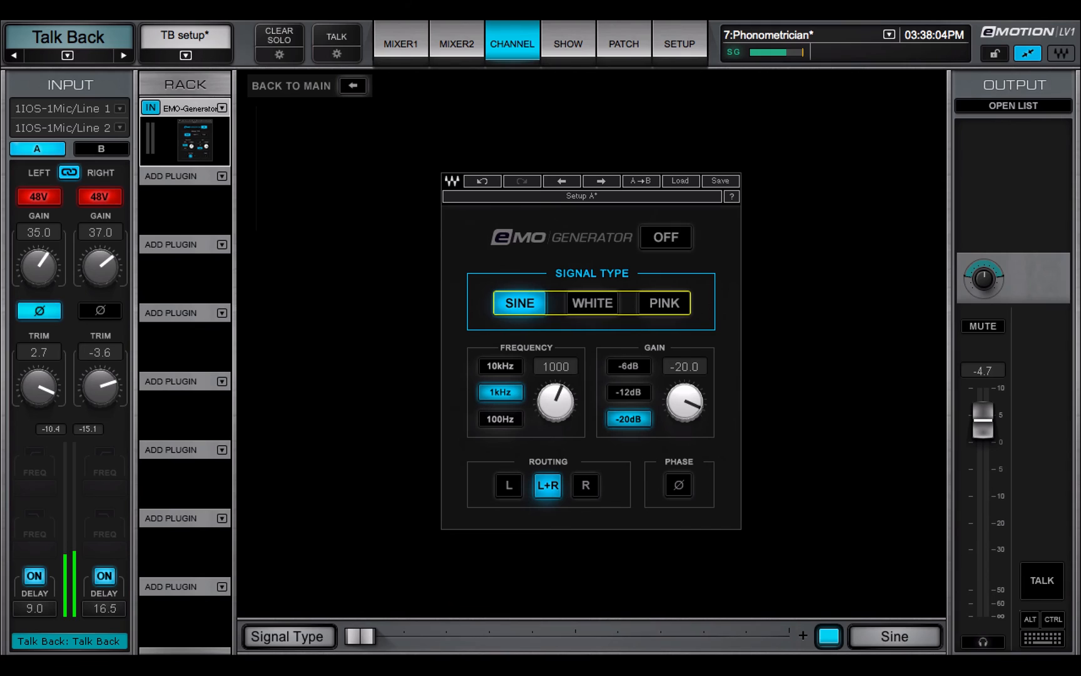
click(291, 85)
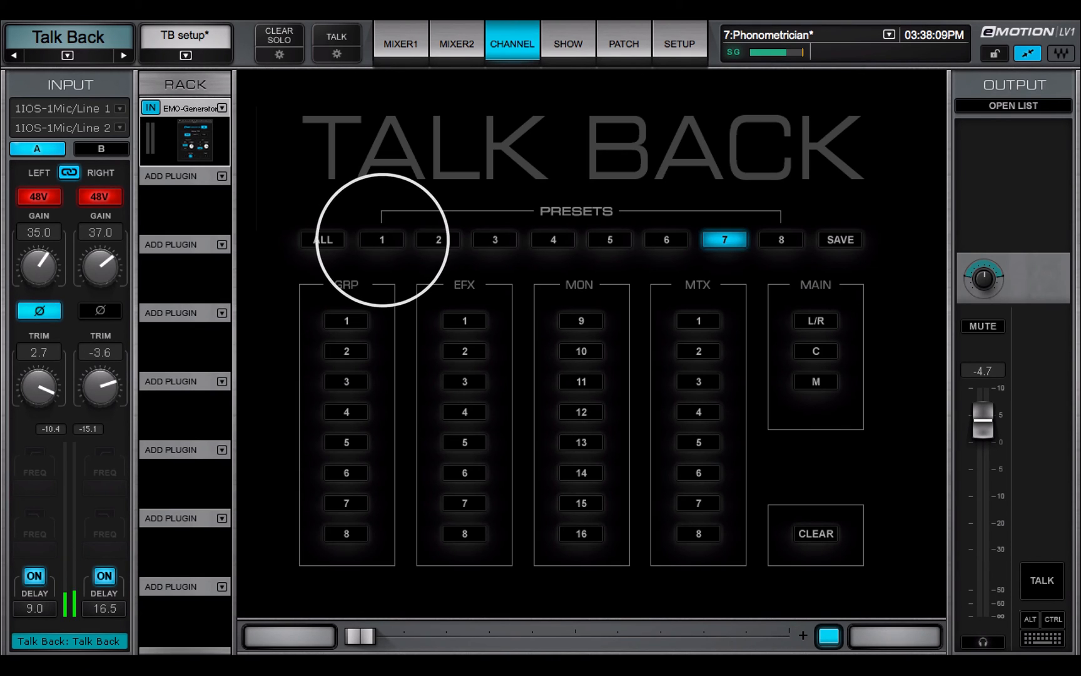
click(381, 239)
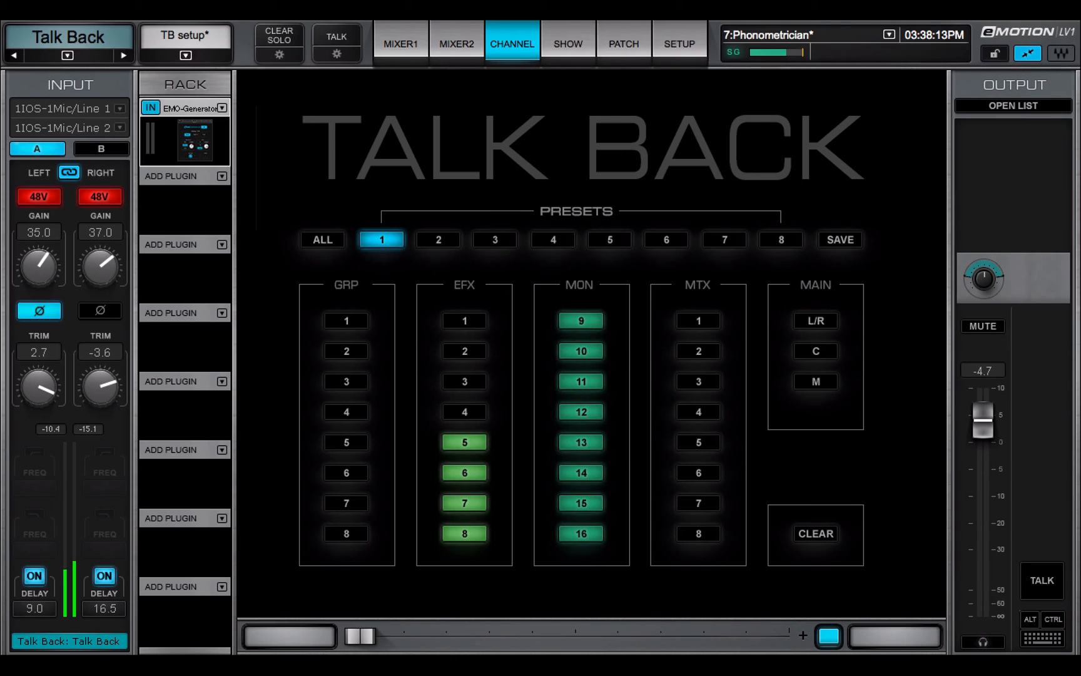
click(401, 43)
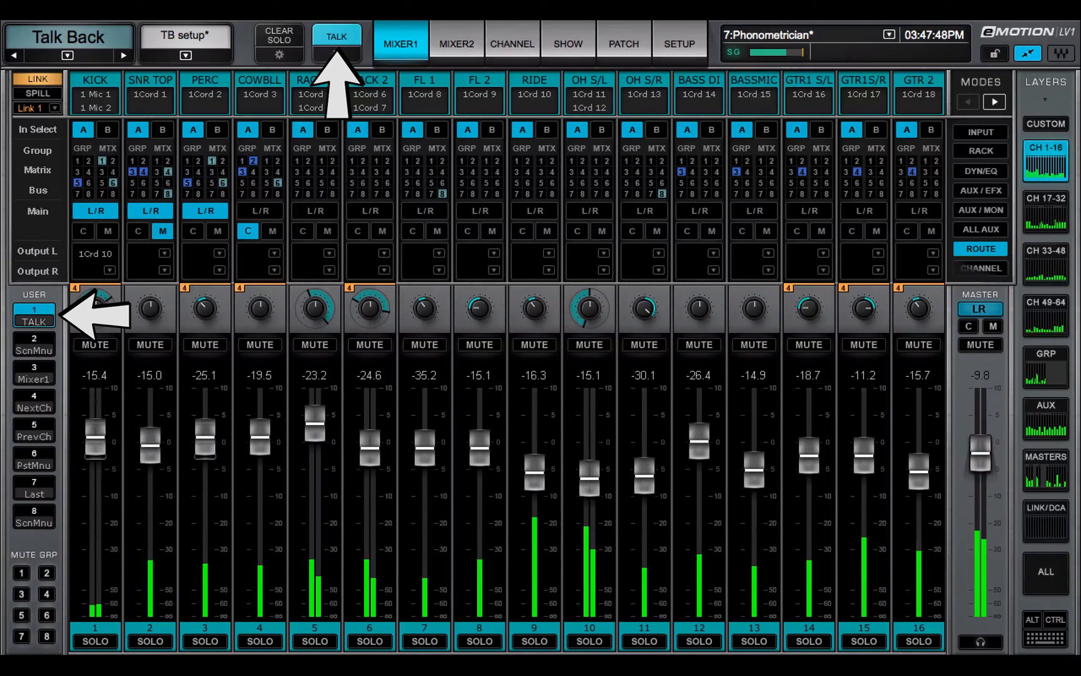
- Check the user-assignable key settings, then recall talkback preset 2 on Talk Back
click(678, 43)
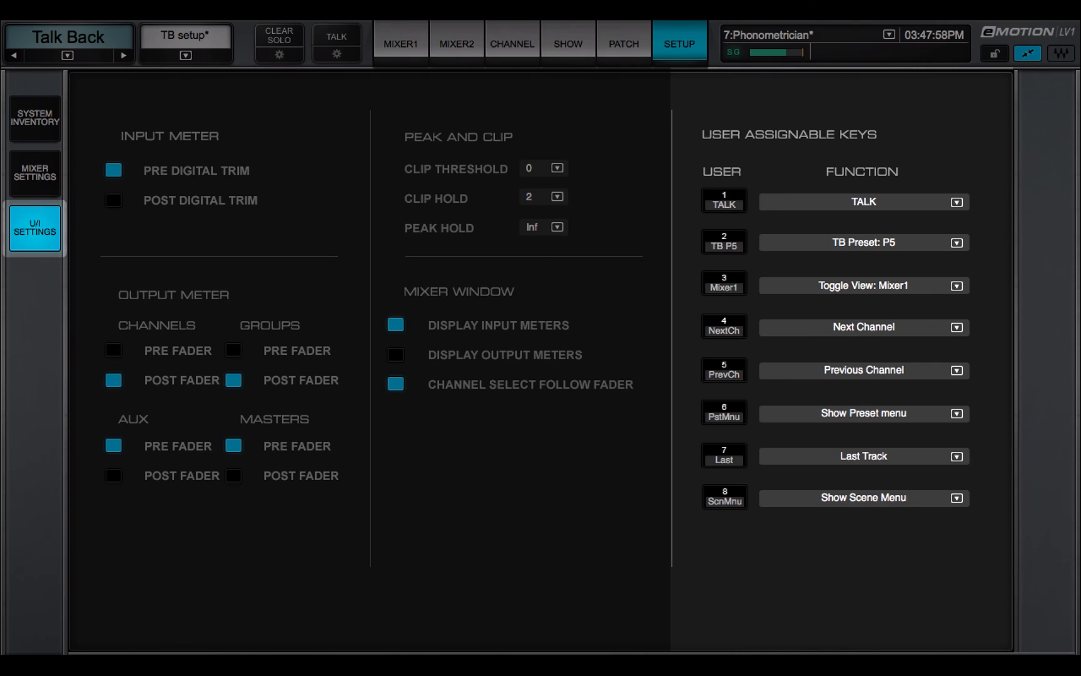
click(68, 36)
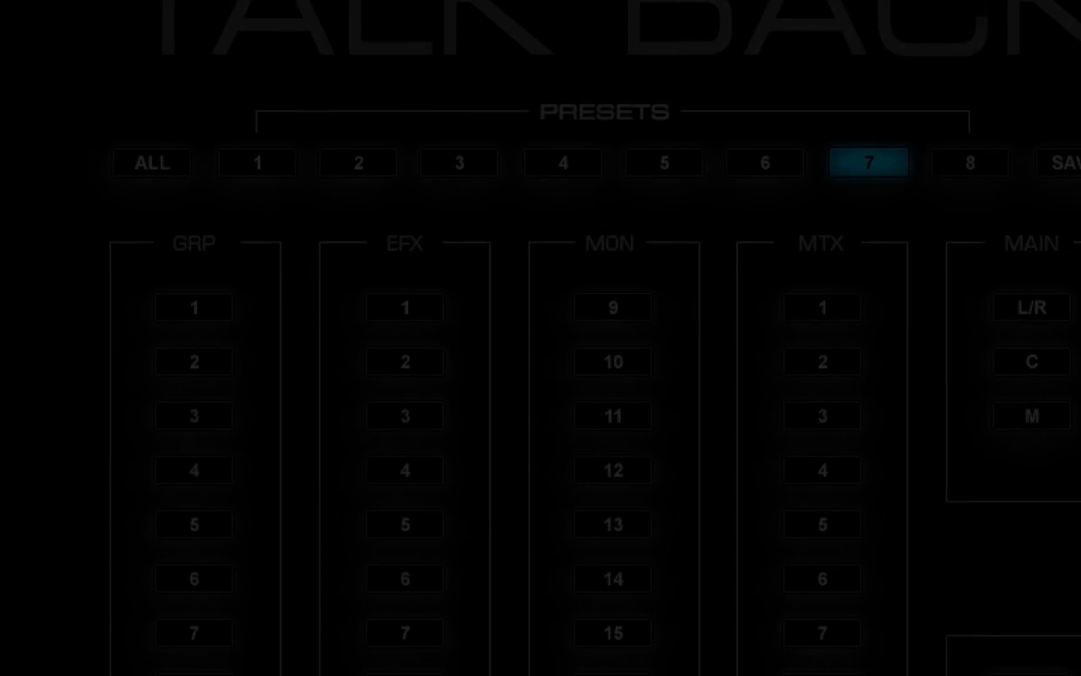
click(437, 239)
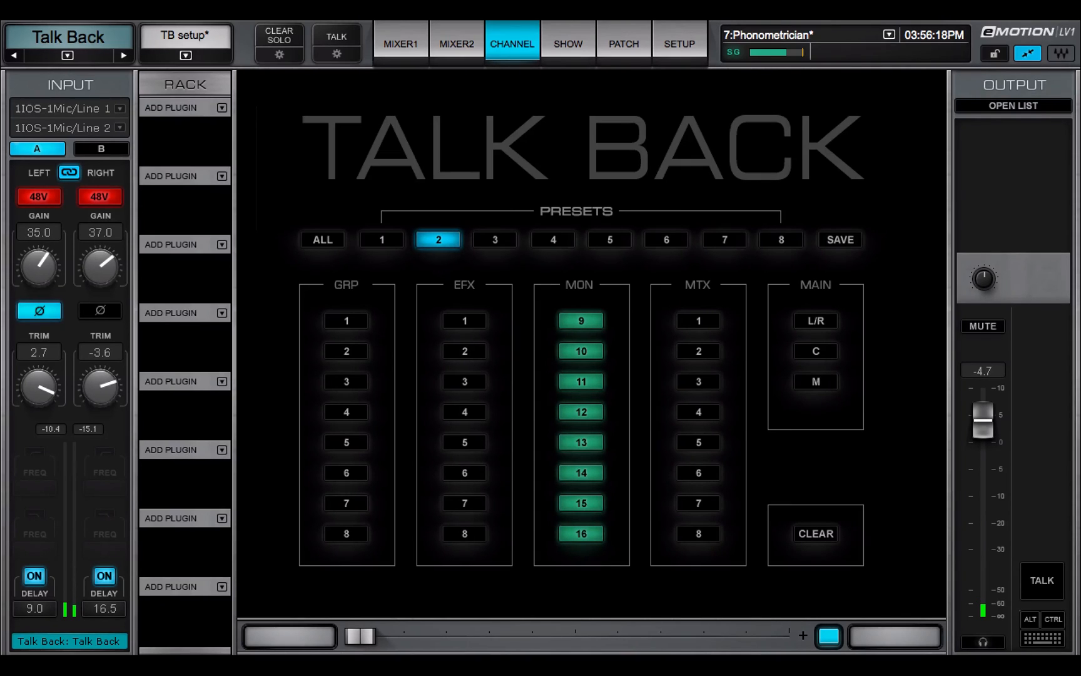
- Recall talkback preset 3, add an EMO-Generator to Talk Back, and open matrix OB VAN
click(494, 239)
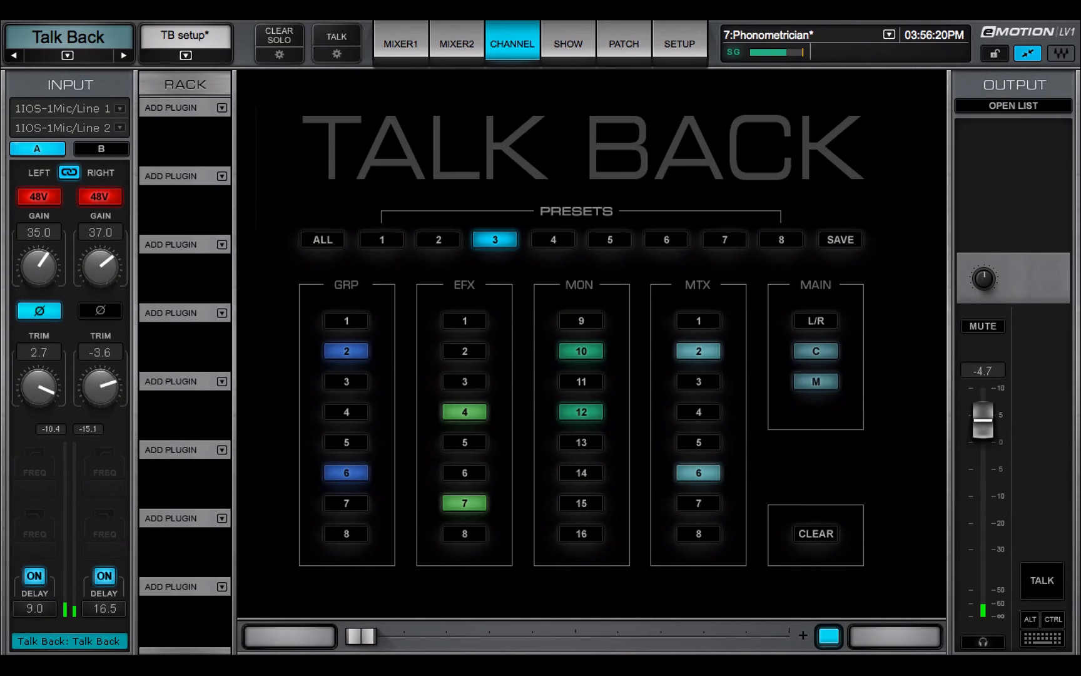
click(815, 320)
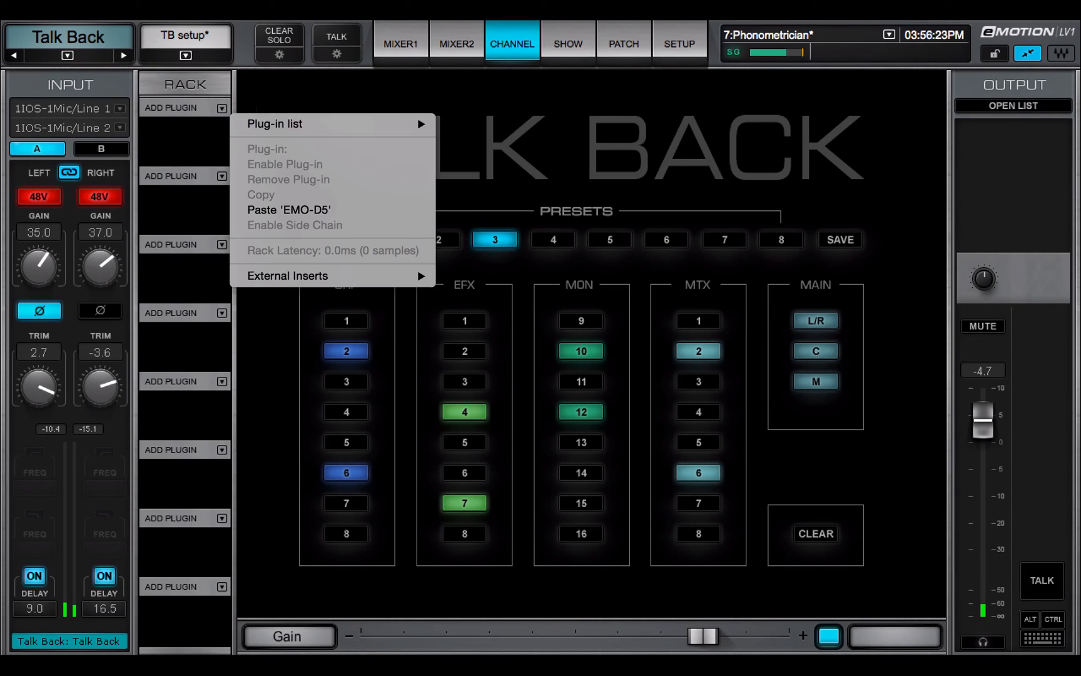
click(289, 210)
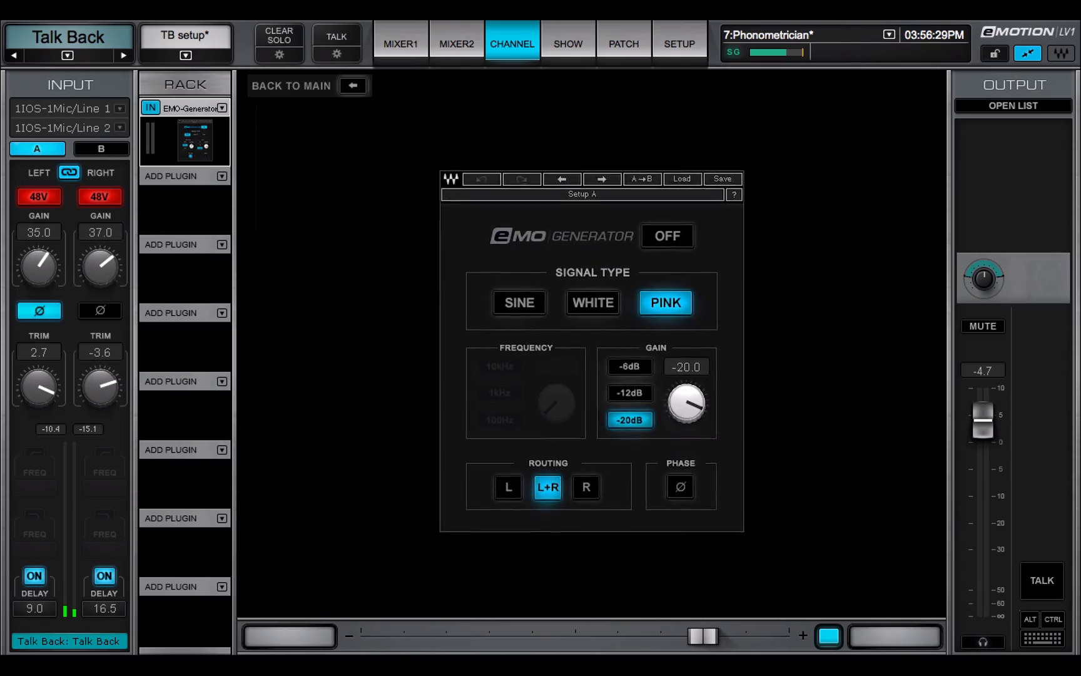
click(519, 303)
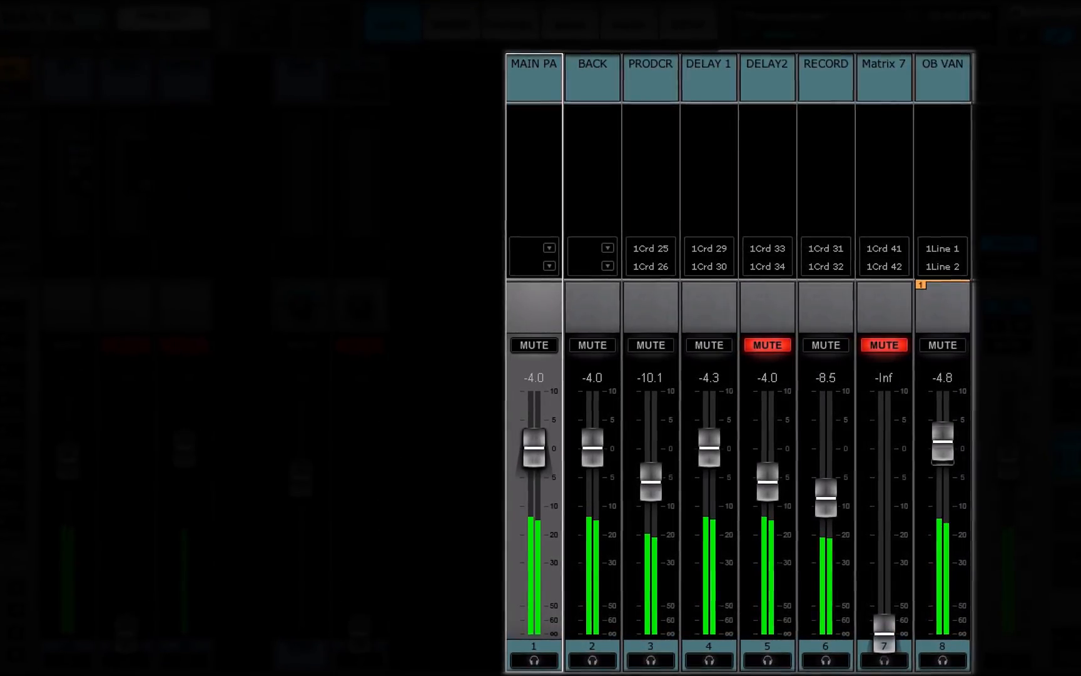
click(509, 15)
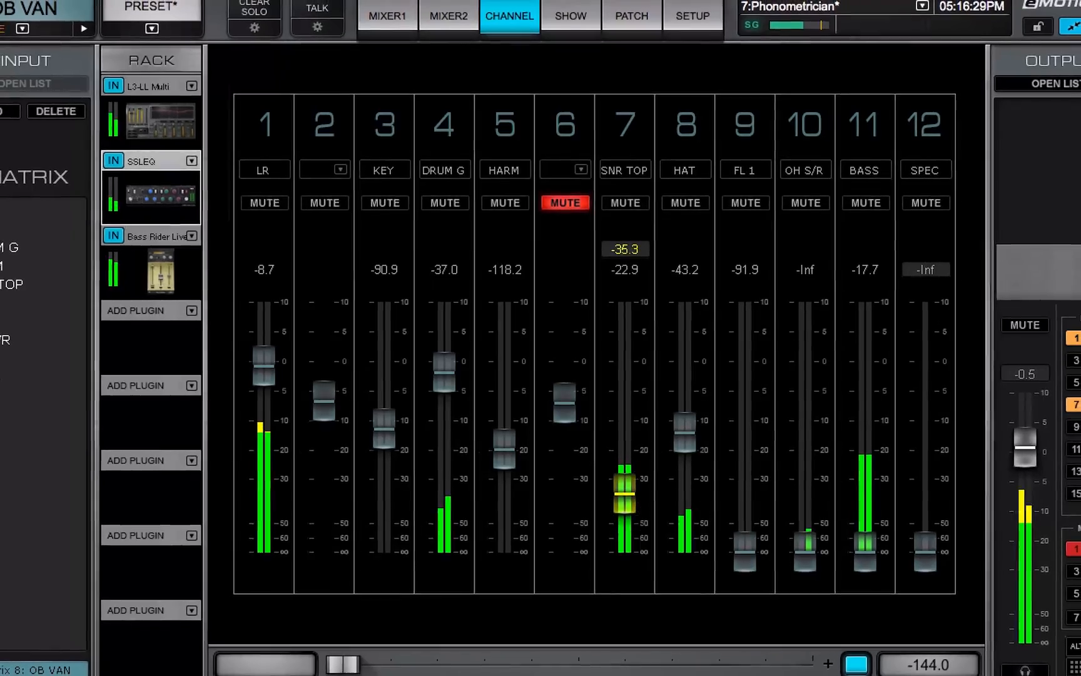